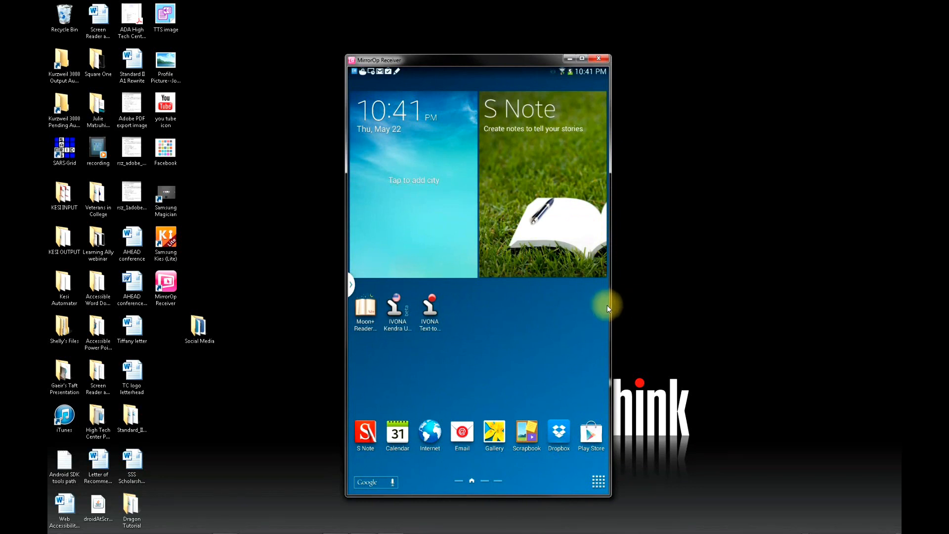
mouse_move(694, 358)
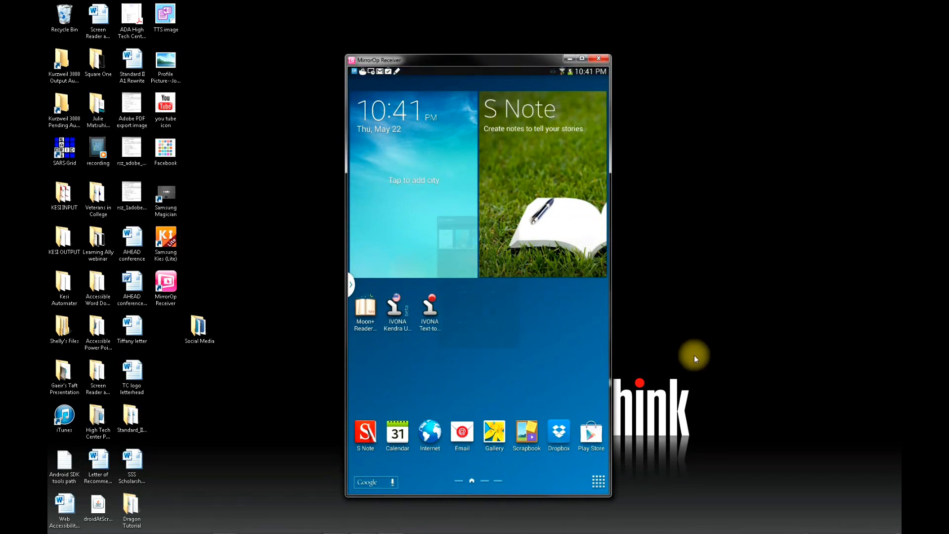
Launch Moon+ Reader Pro from the mirrored tablet's home screen
left_click(364, 312)
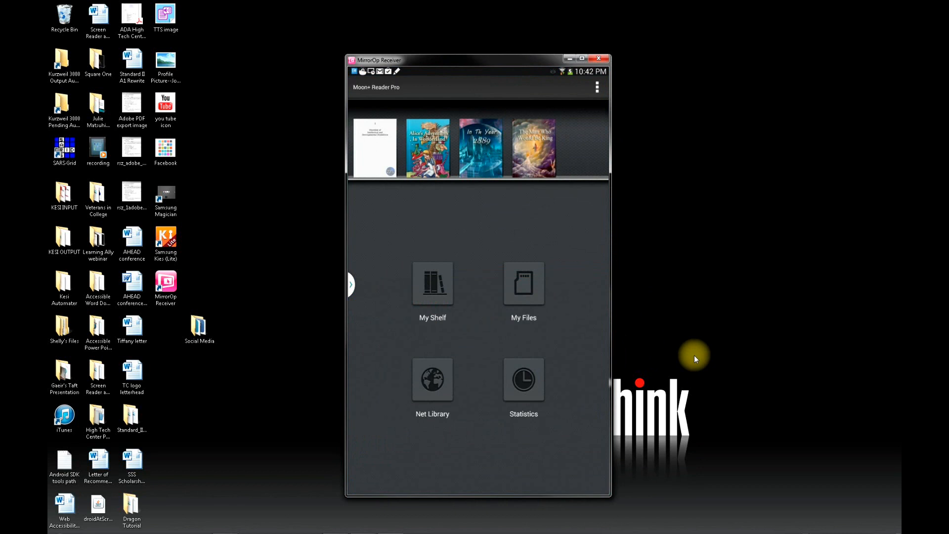
left_click(522, 283)
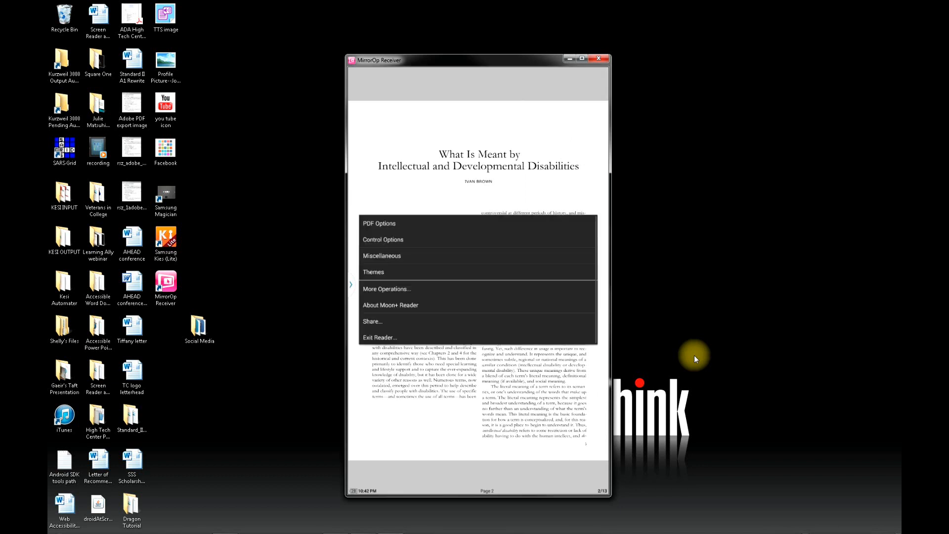
mouse_move(387, 289)
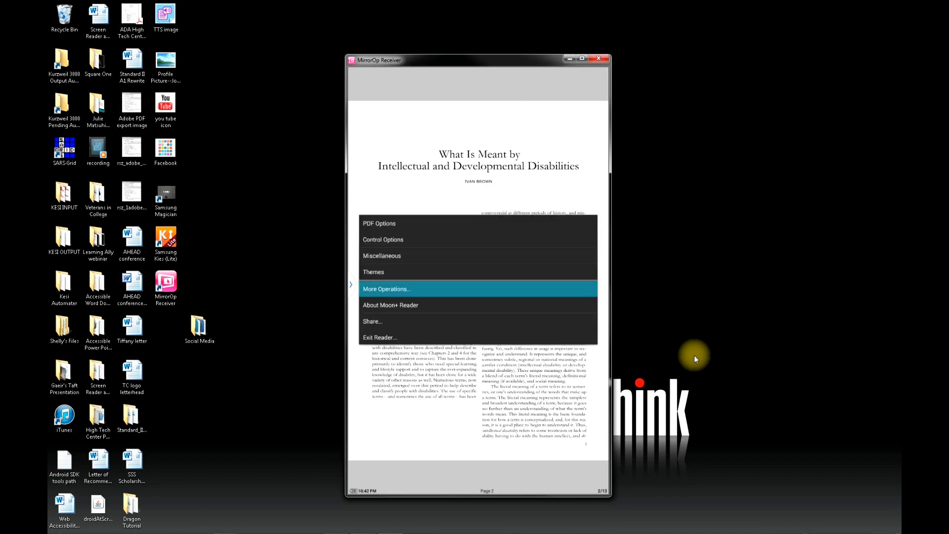
Choose Speak (Text-to-speech) from More Operations to show the TTS Options dialog
left_click(386, 288)
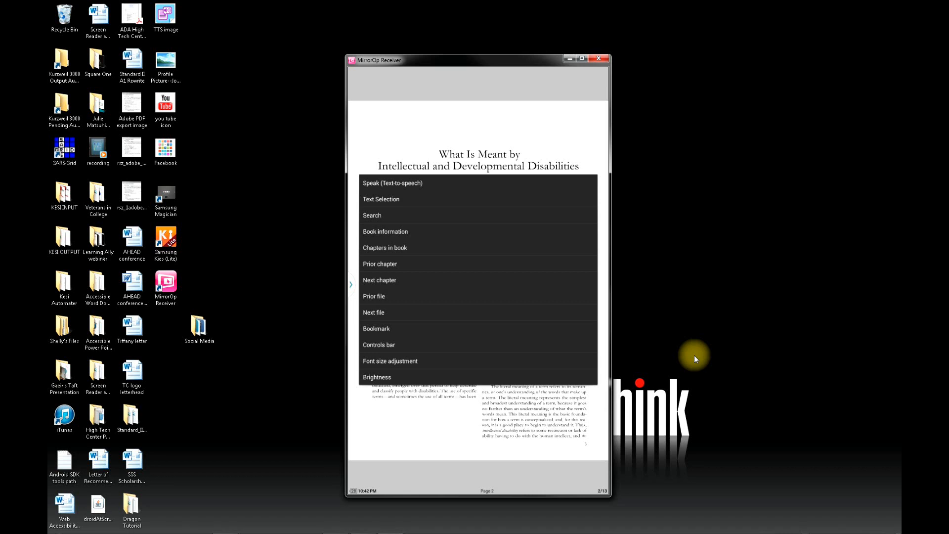
left_click(392, 183)
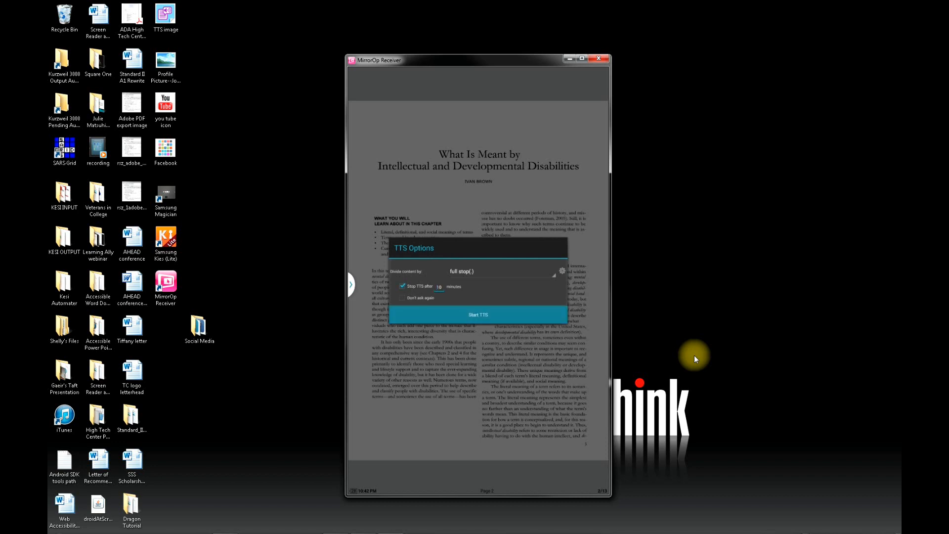
Start TTS so the chapter's opening text is read aloud and highlighted
left_click(478, 314)
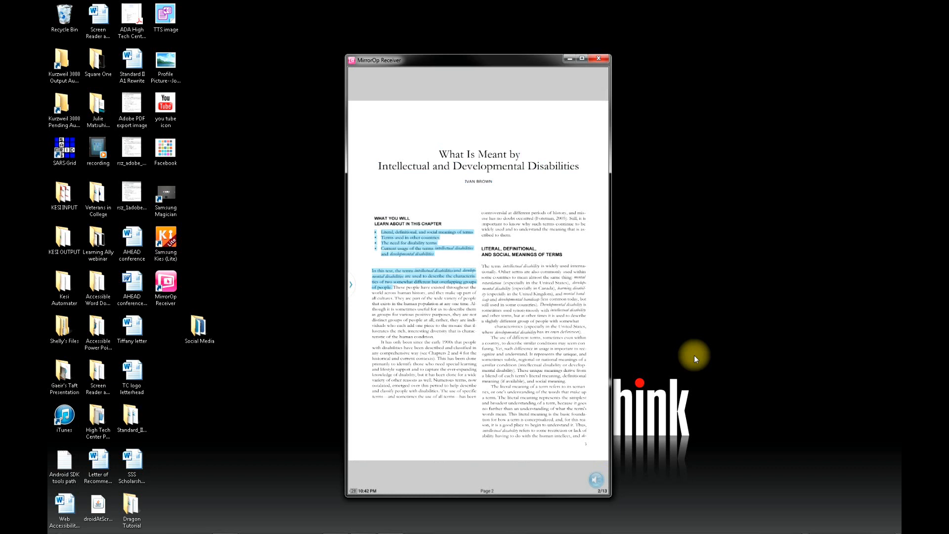
Show the read-aloud volume, pitch and speed bar and dismiss the Windows color scheme prompt
left_click(595, 478)
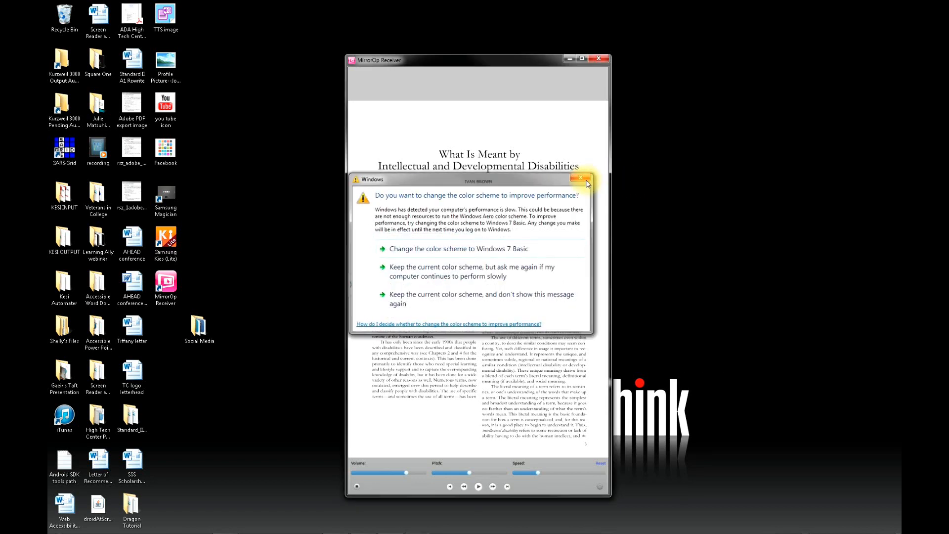
left_click(579, 179)
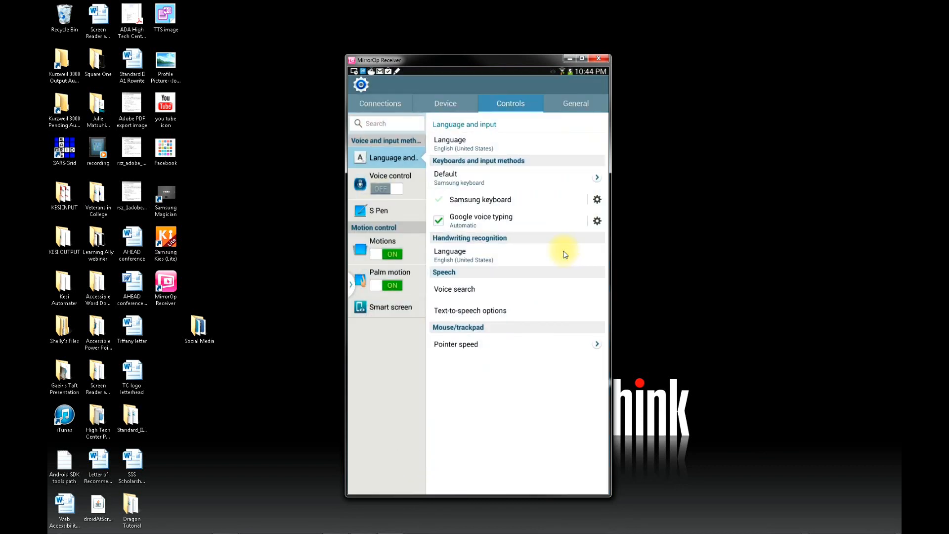
Select Text-to-speech options under the tablet's Language and input settings
left_click(471, 310)
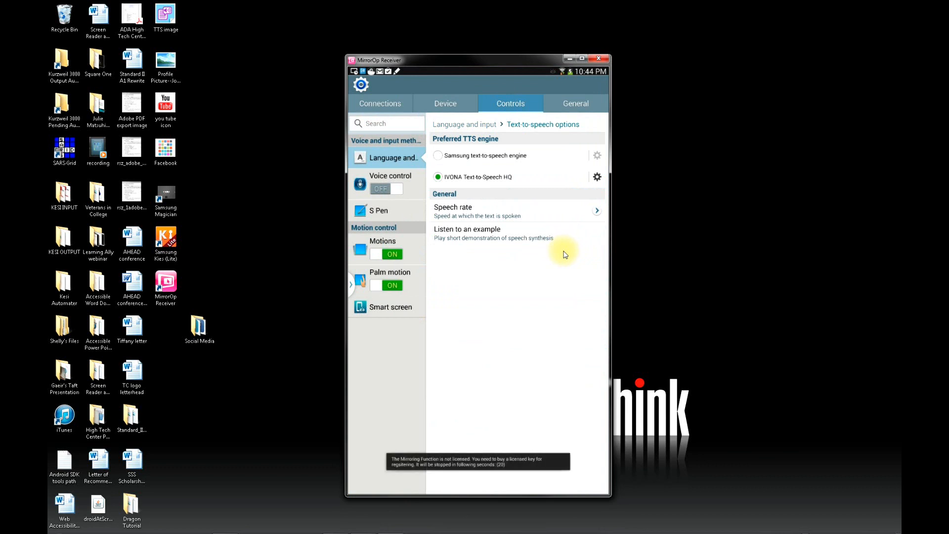
Enter the IVONA Text-to-Speech HQ engine's own settings via its gear icon
left_click(596, 176)
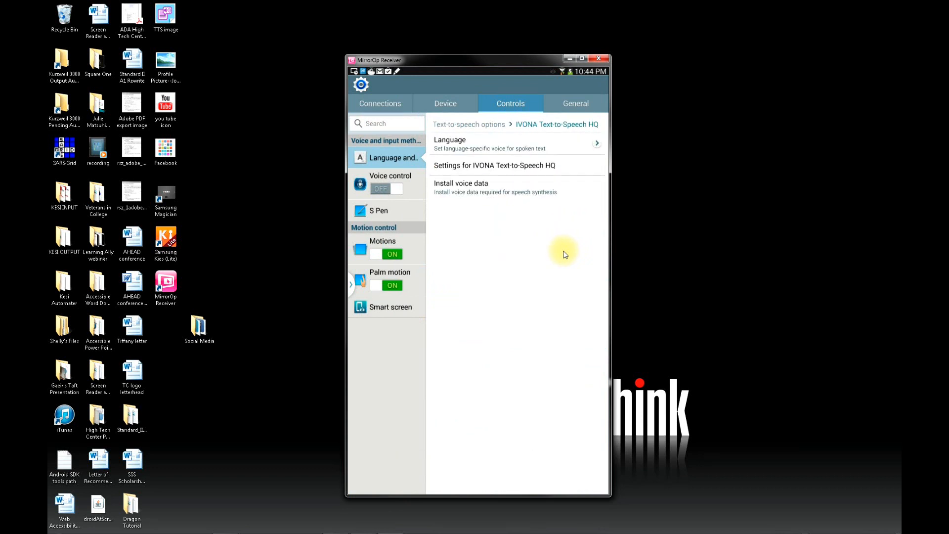